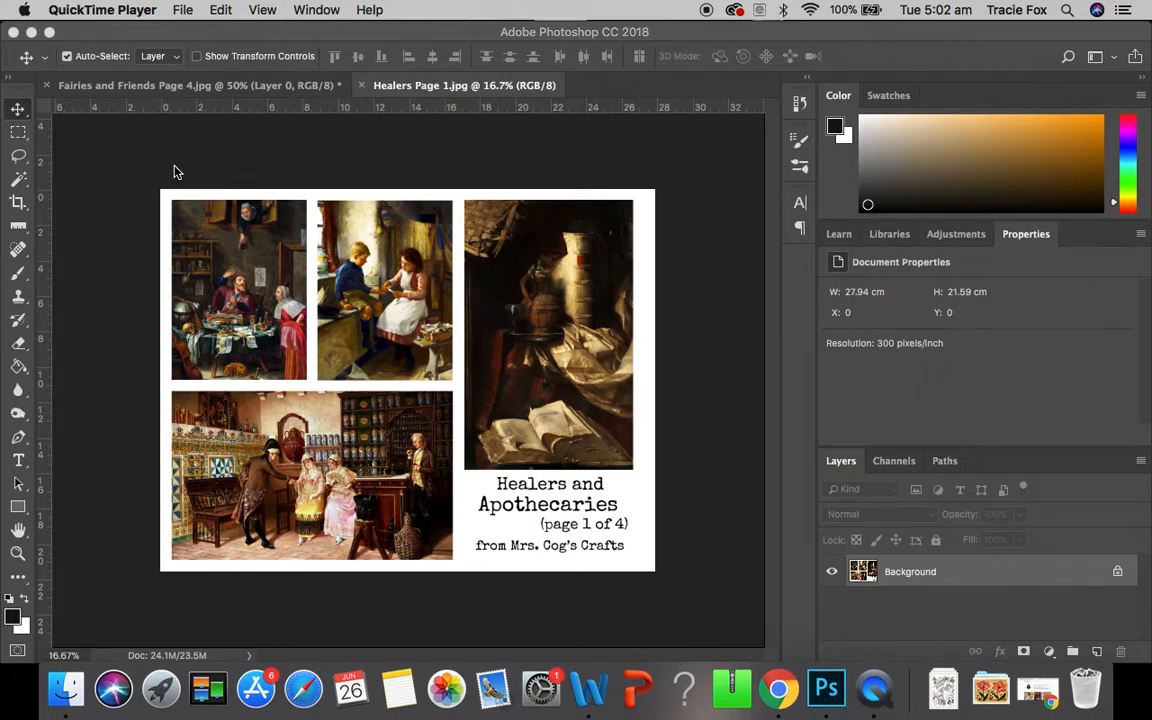
mouse_move(452, 424)
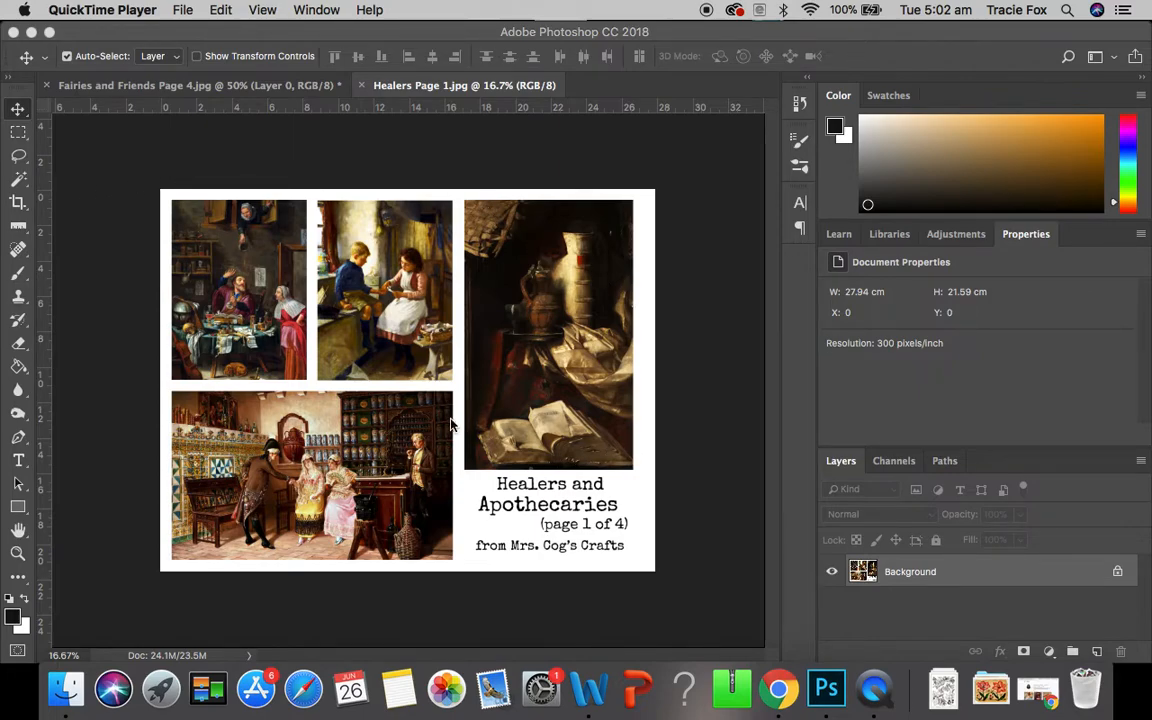
mouse_move(340, 250)
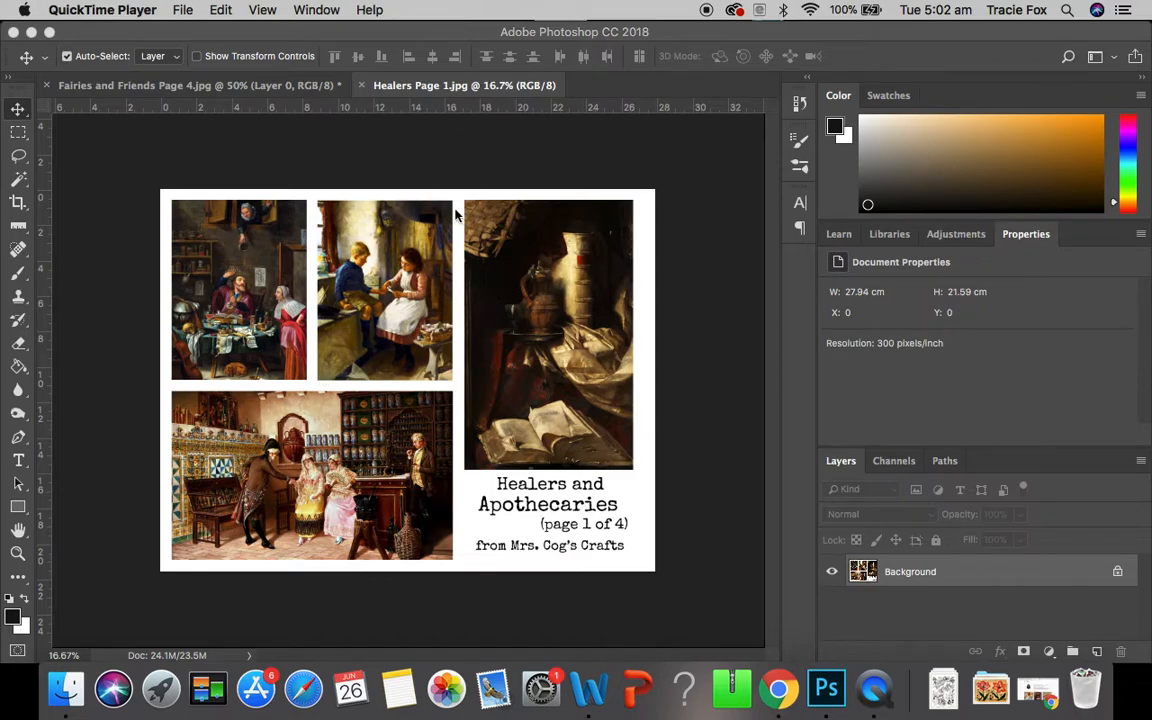
mouse_move(528, 332)
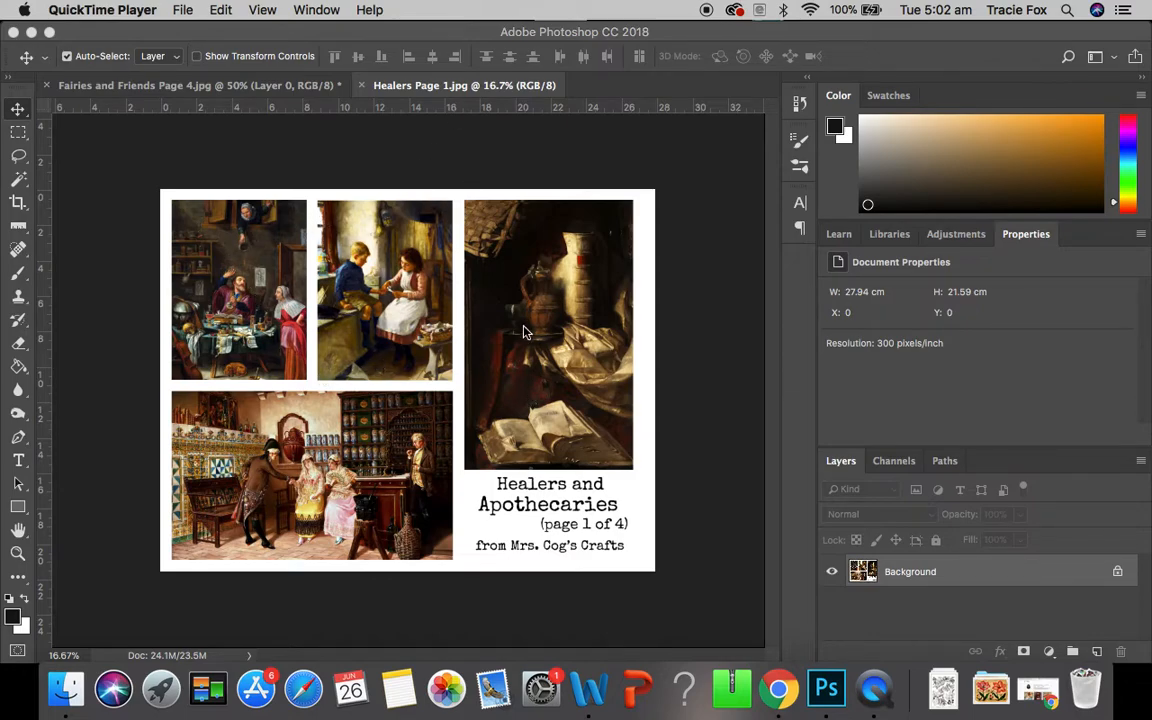
mouse_move(378, 302)
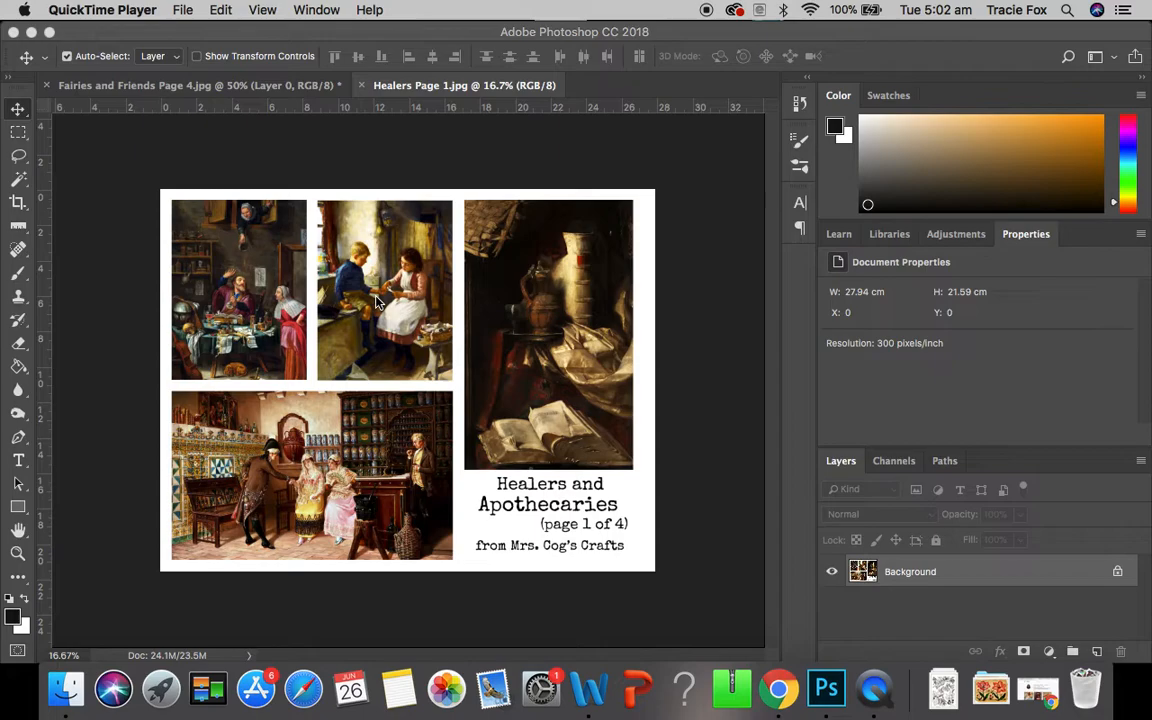
mouse_move(956, 556)
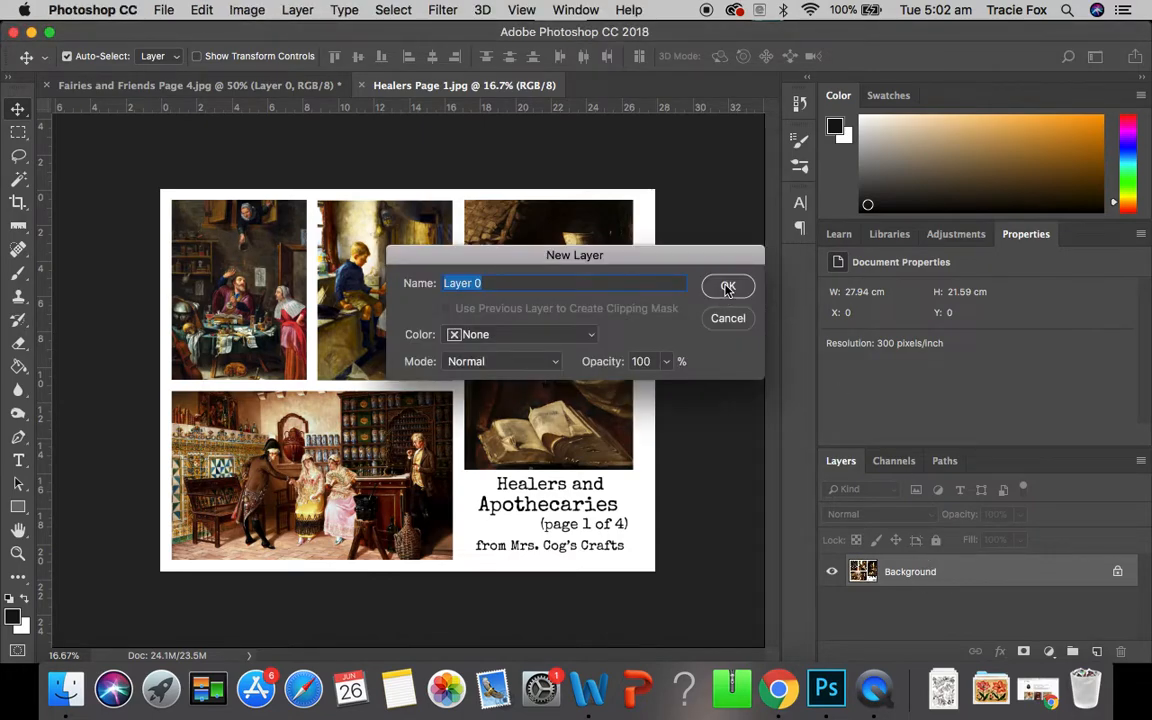
Confirm the New Layer dialog so the background becomes editable Layer 0
left_click(728, 288)
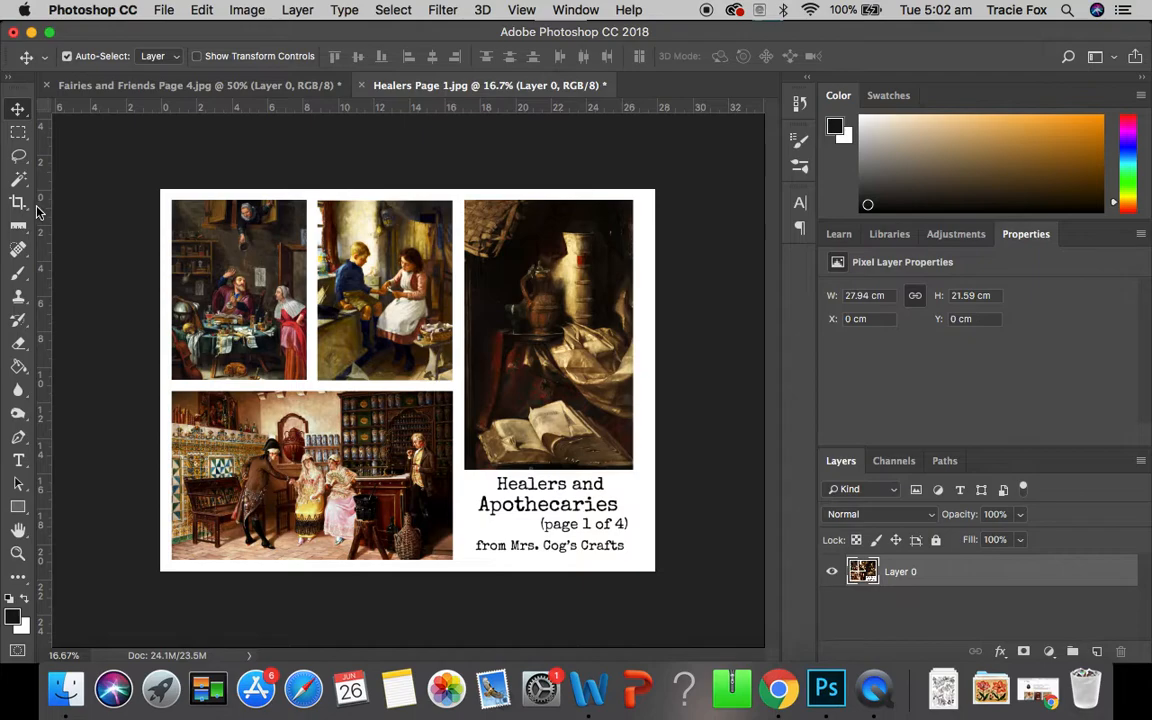
Crop the page to the right-hand still-life of the jug, books and open book, excluding the lower paintings
left_click(16, 202)
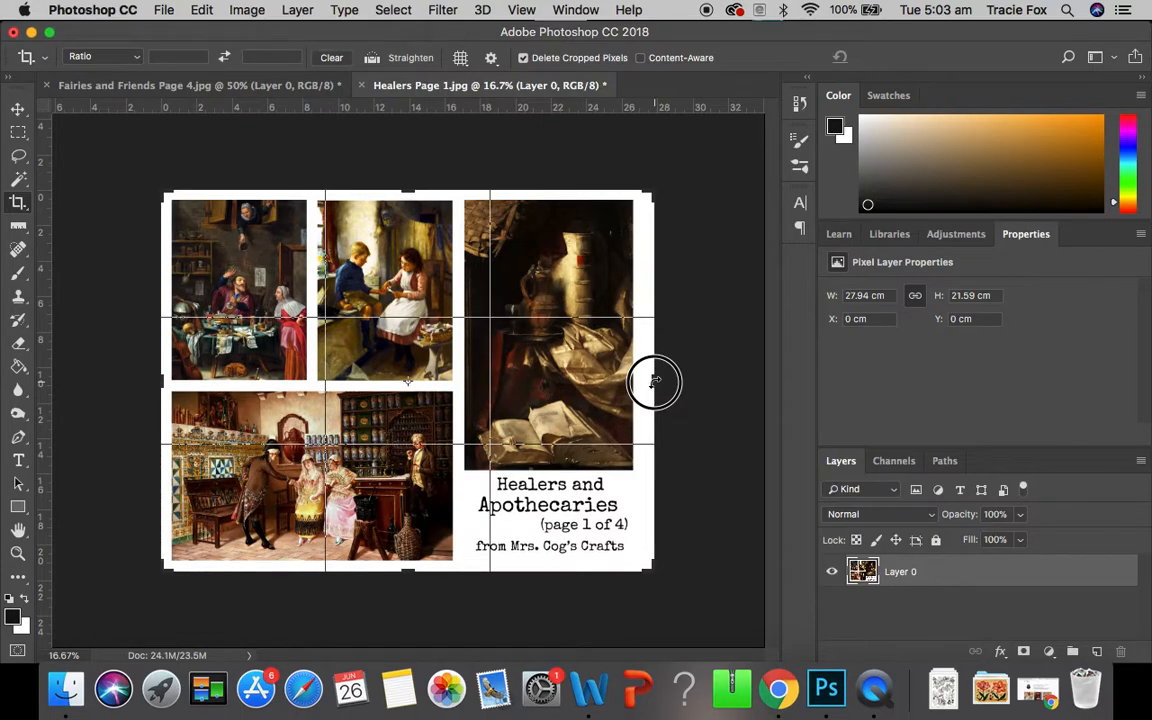
left_click_drag(656, 382, 650, 382)
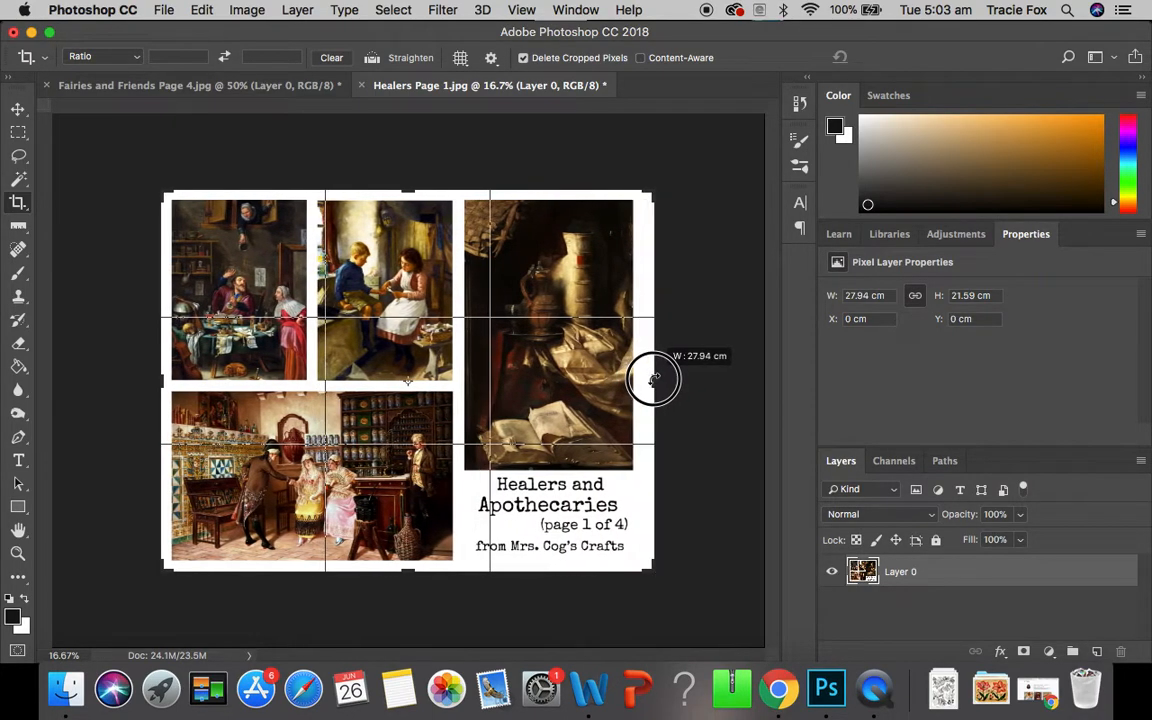
left_click_drag(654, 380, 642, 376)
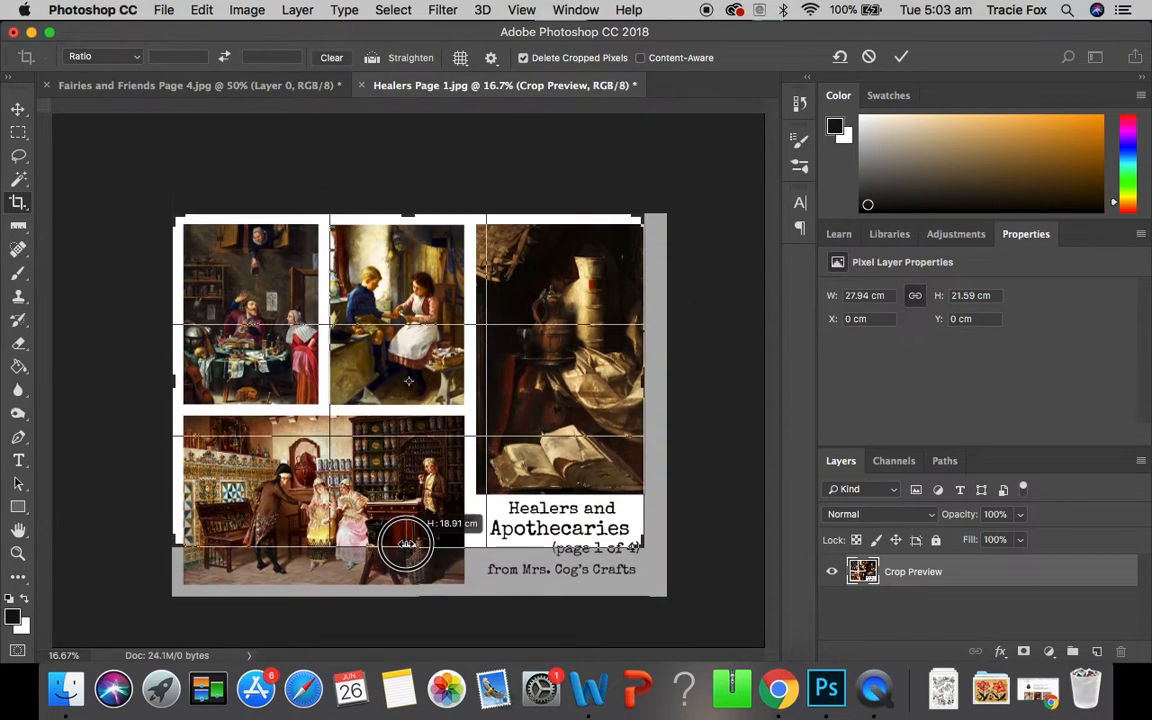
left_click_drag(408, 544, 400, 518)
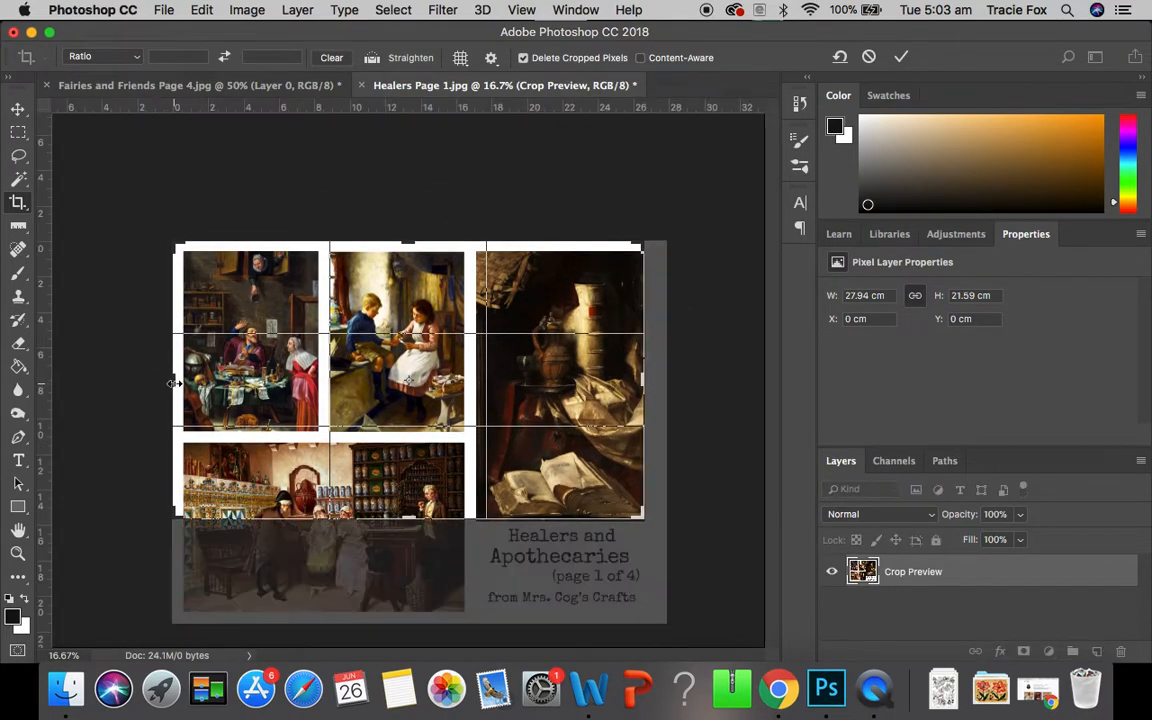
left_click_drag(176, 384, 324, 388)
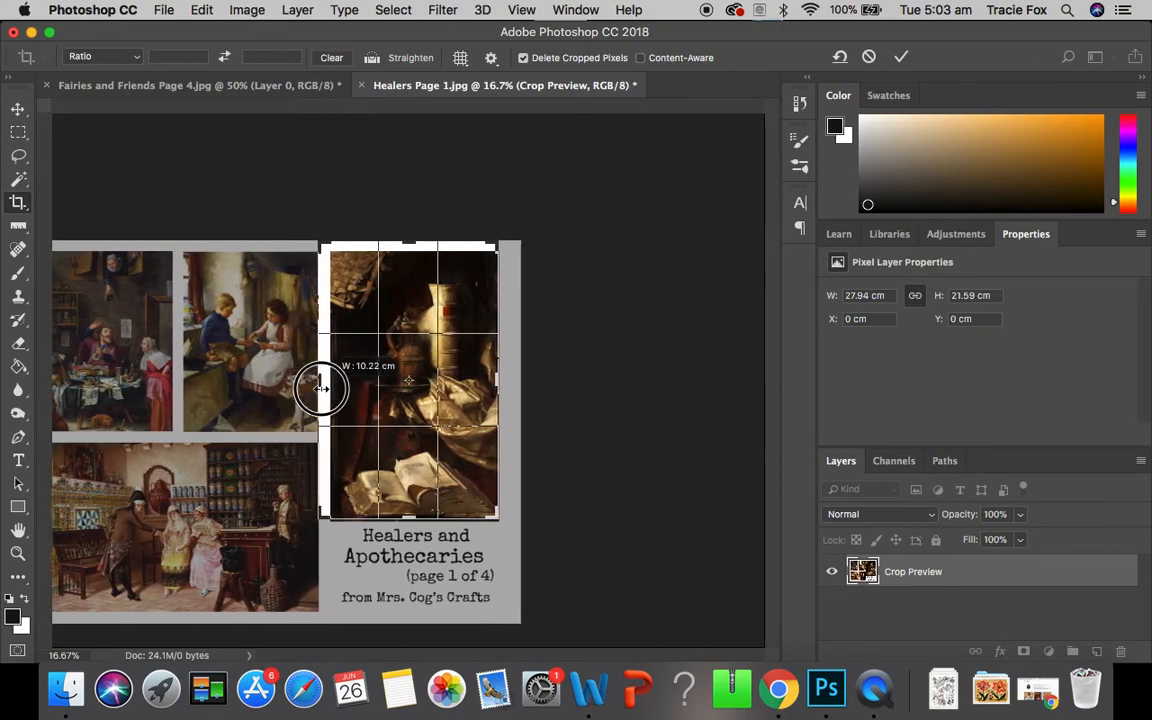
left_click_drag(322, 388, 328, 388)
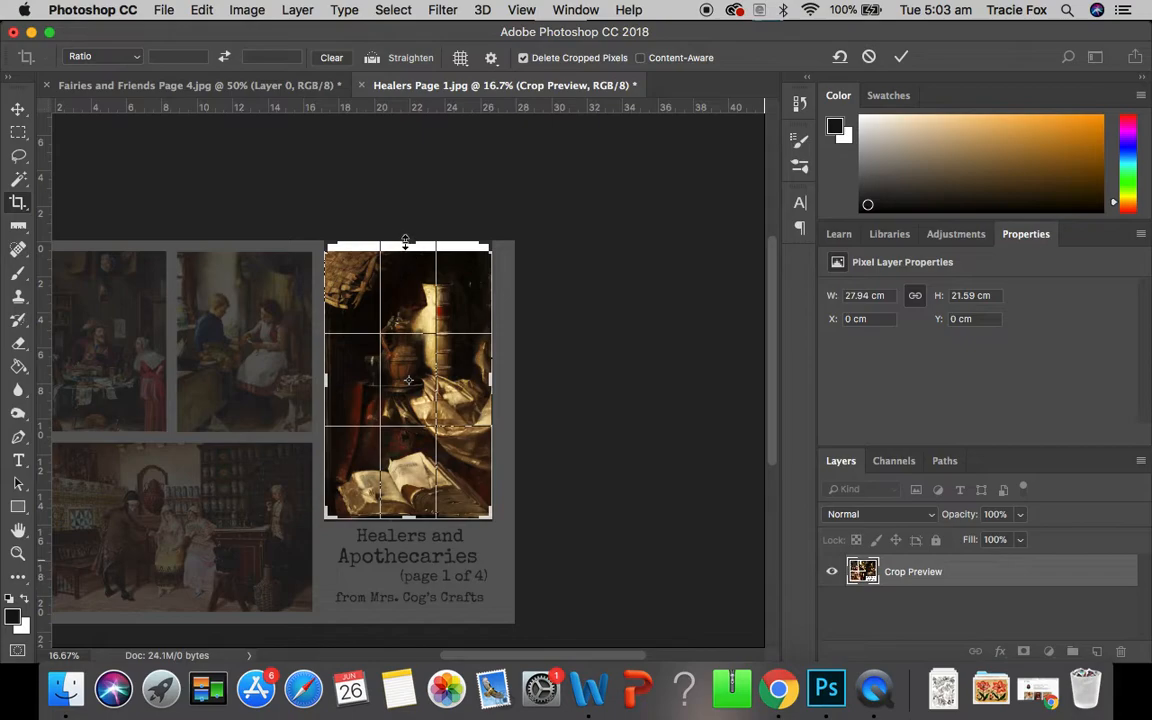
left_click_drag(404, 242, 408, 250)
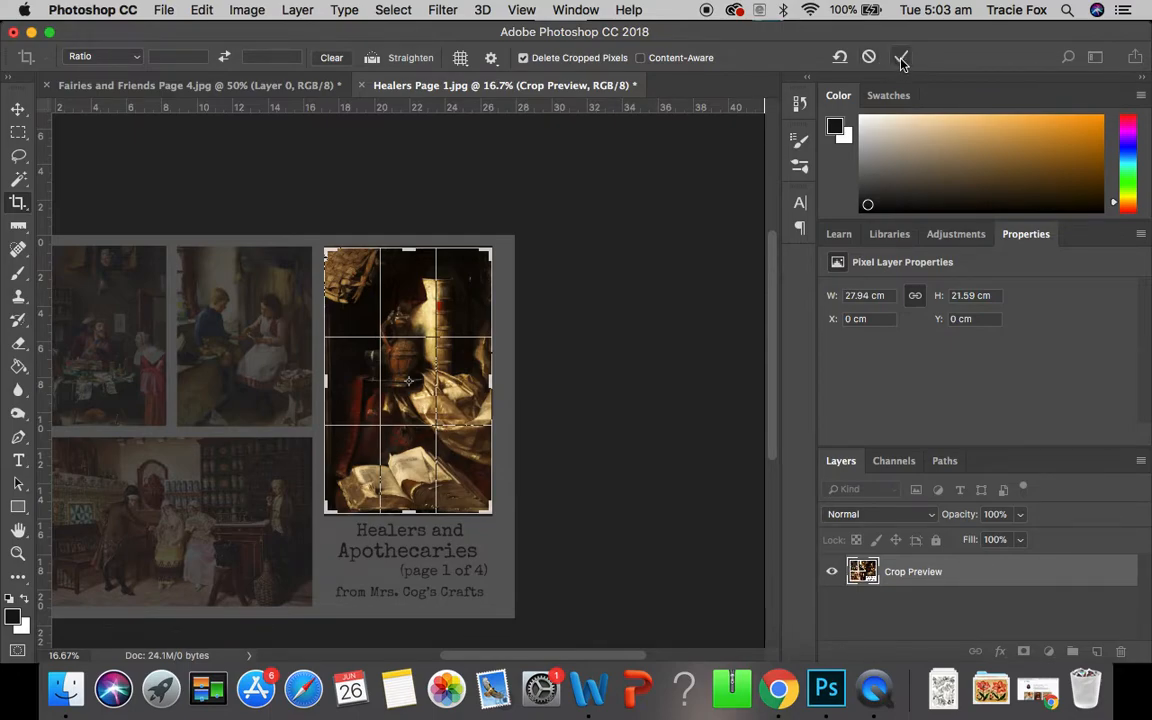
mouse_move(900, 56)
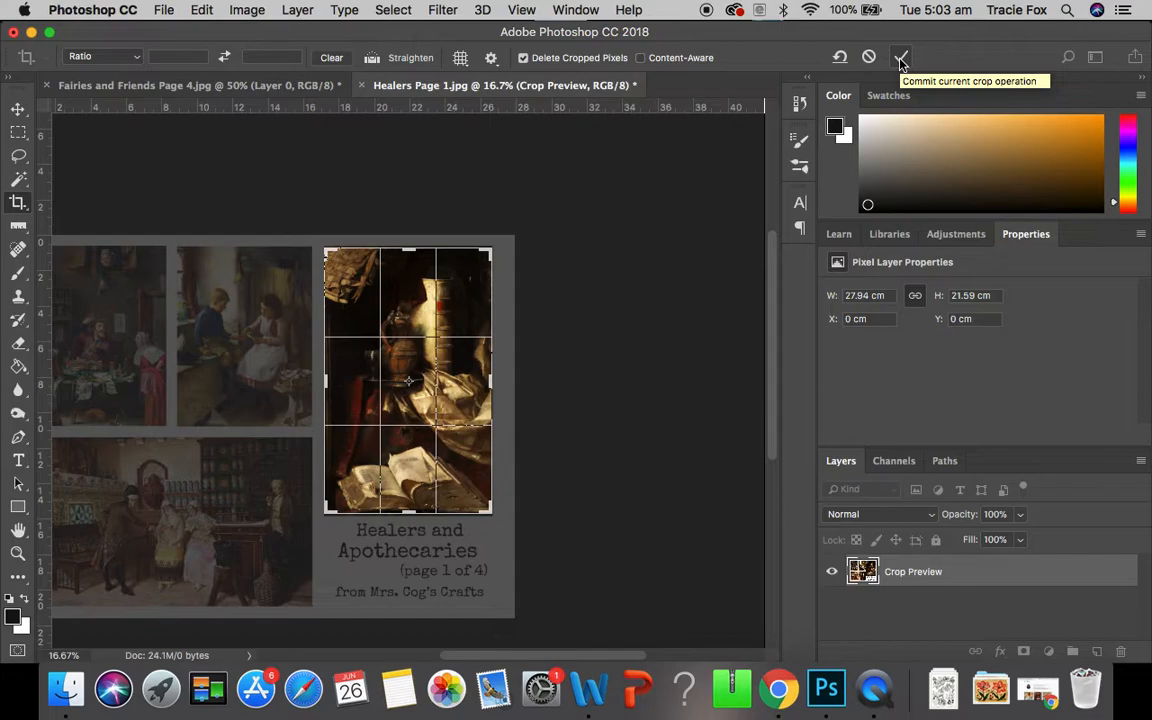
left_click(900, 56)
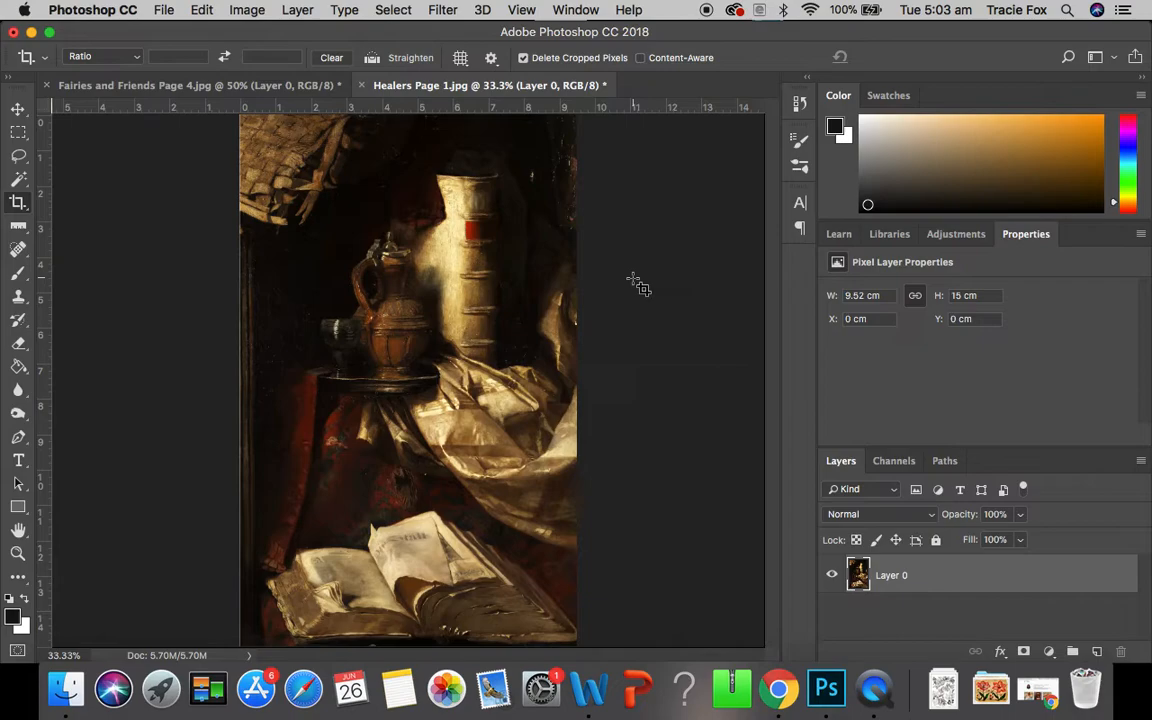
mouse_move(168, 40)
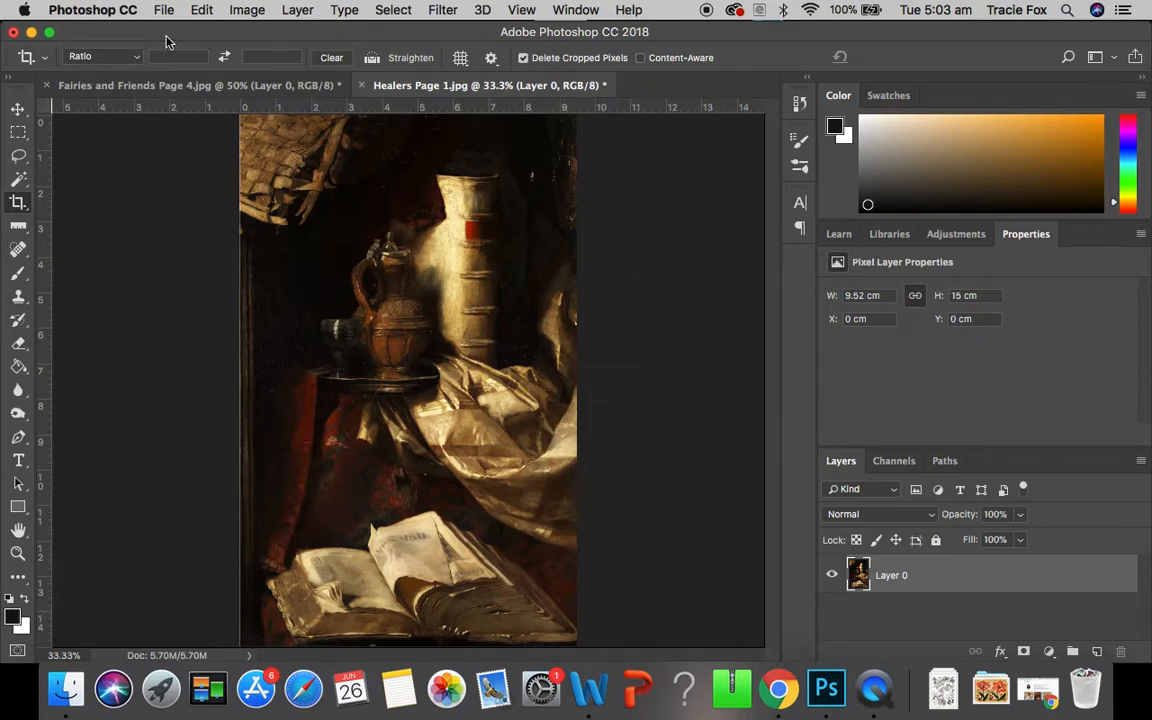
mouse_move(164, 20)
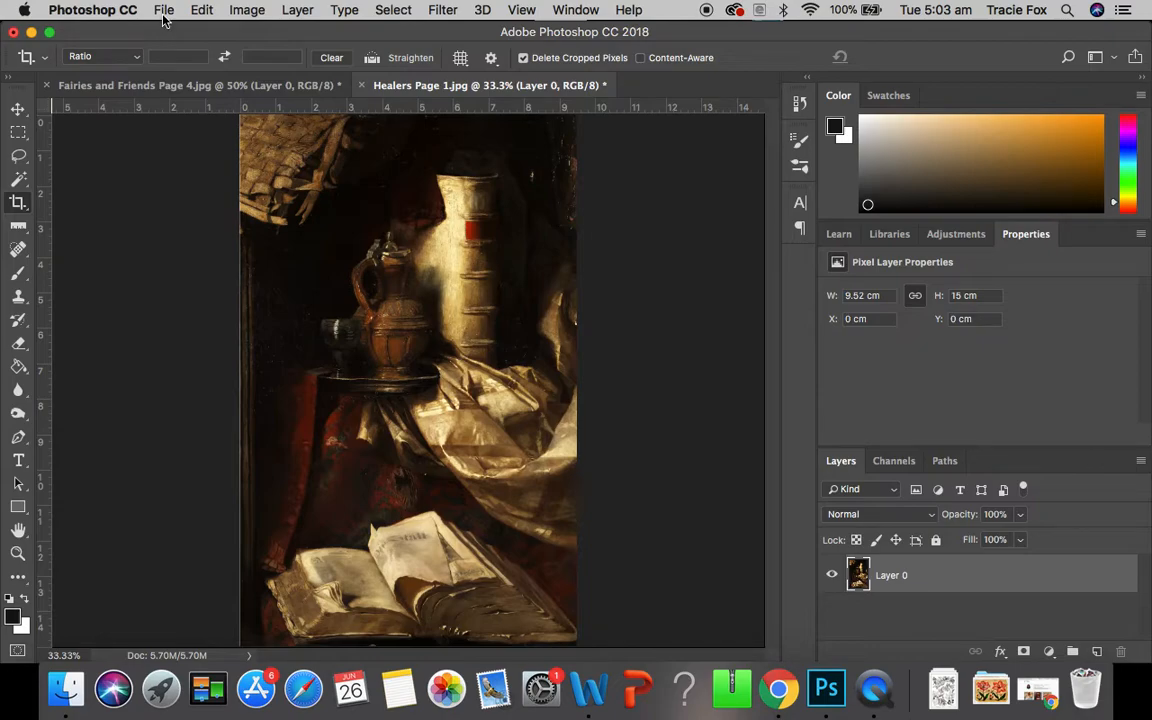
Save As a JPEG named Healers cropped.jpg in the Mrs Cog folder
left_click(164, 10)
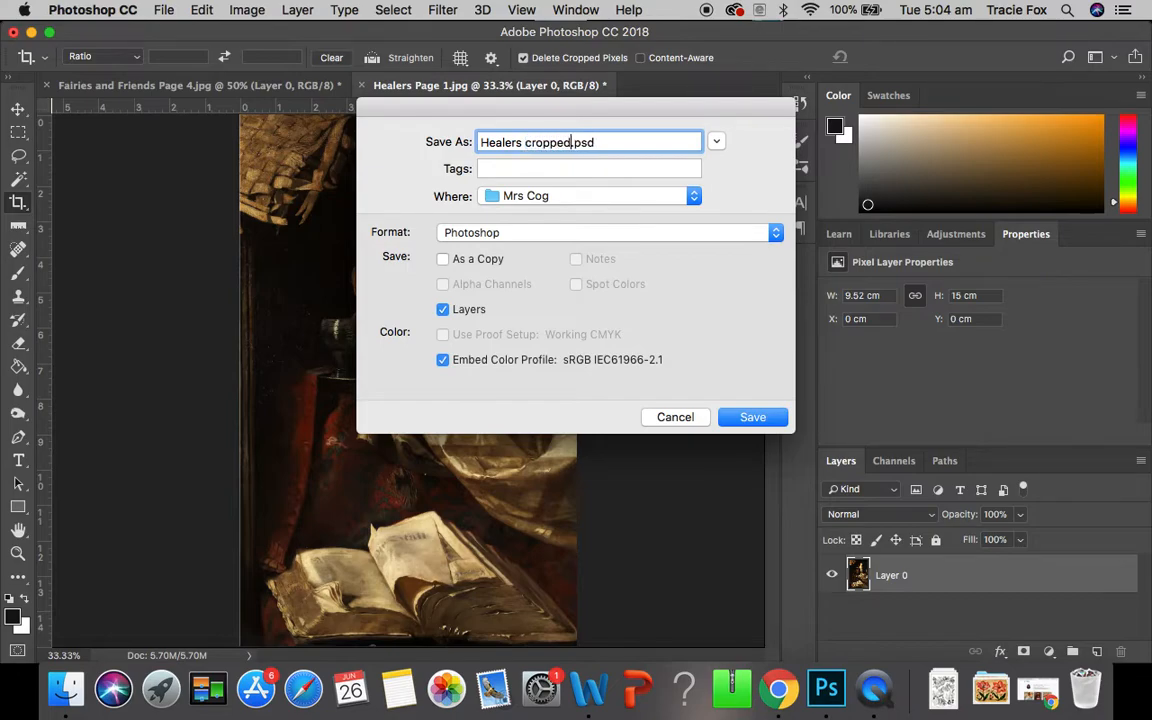
mouse_move(520, 242)
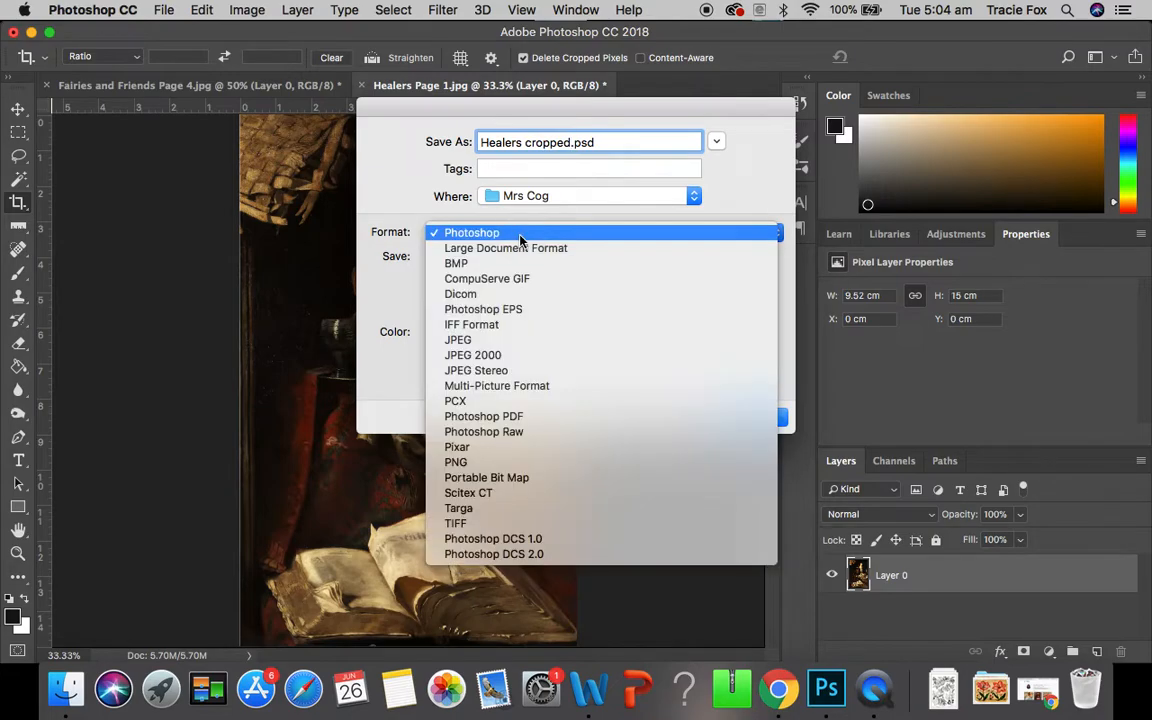
left_click(456, 340)
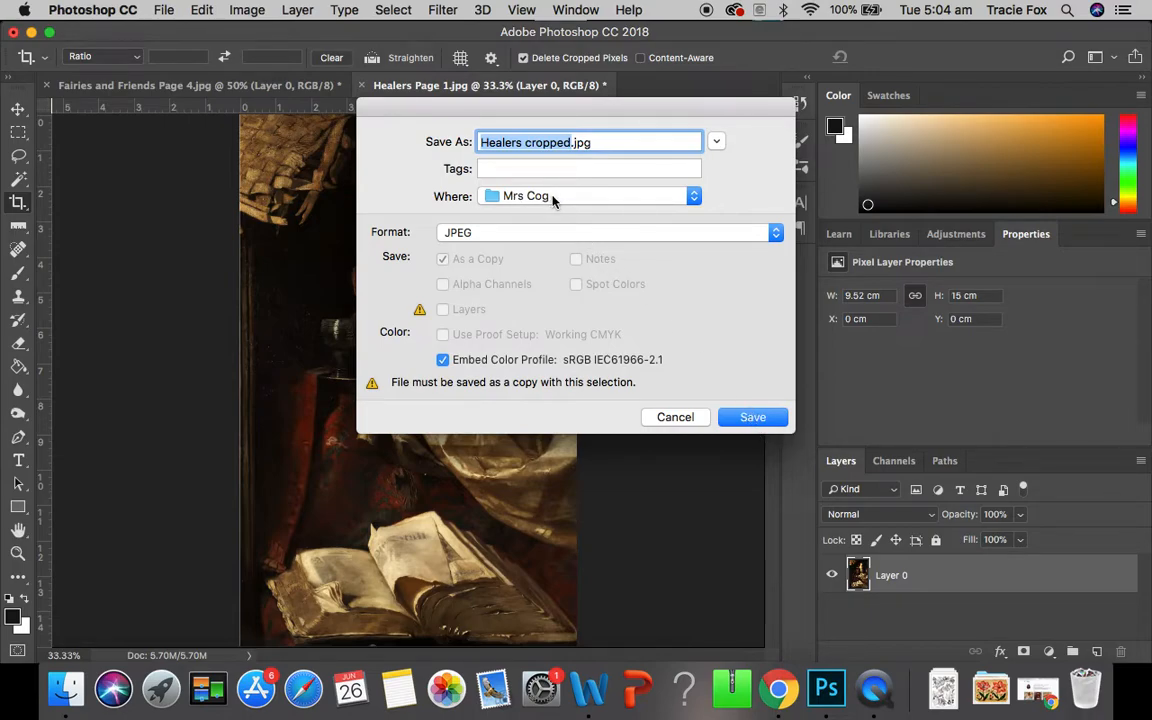
mouse_move(540, 204)
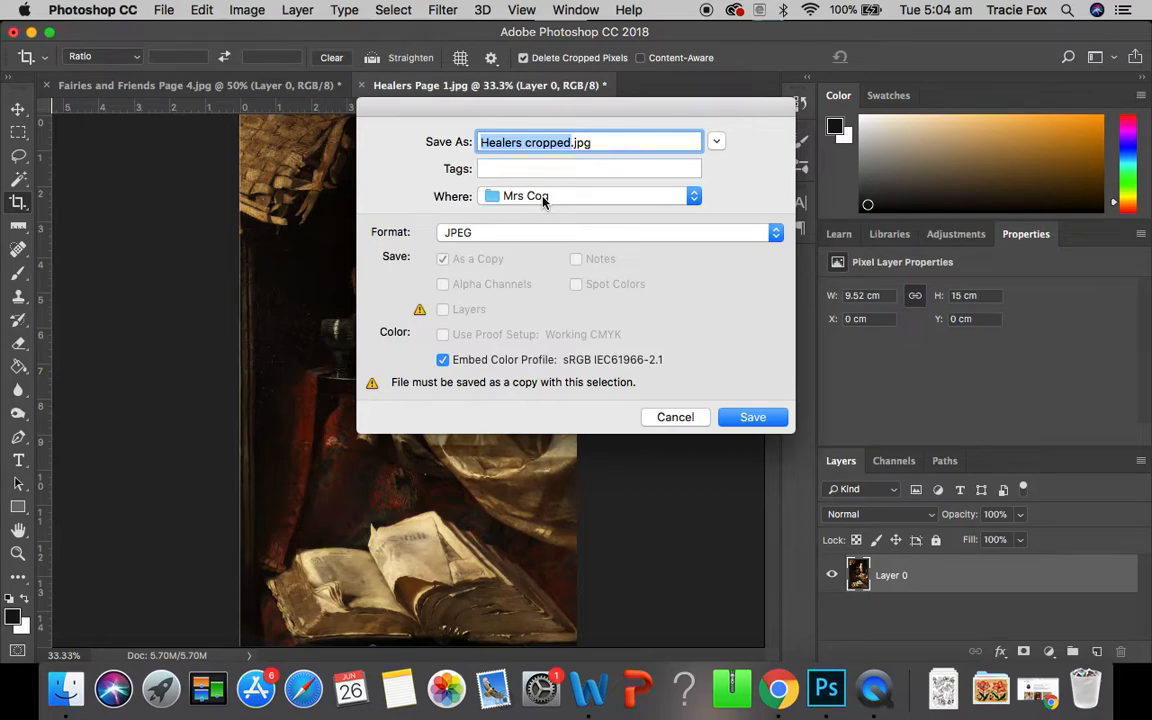
mouse_move(578, 196)
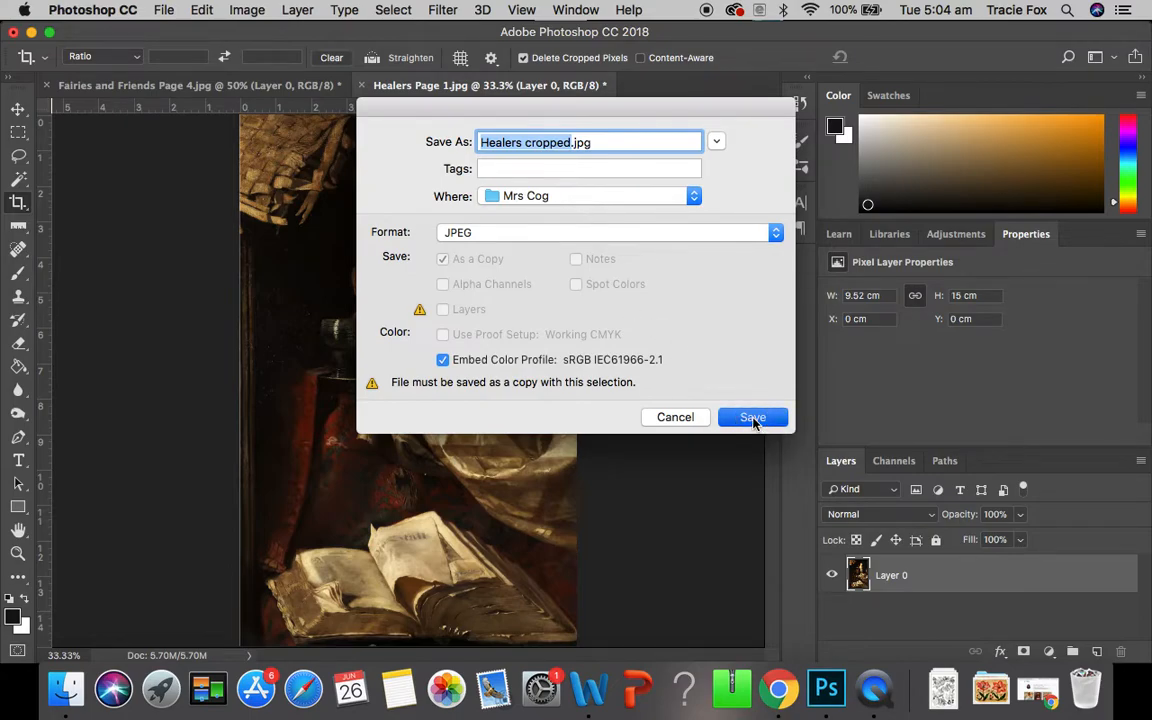
left_click(752, 418)
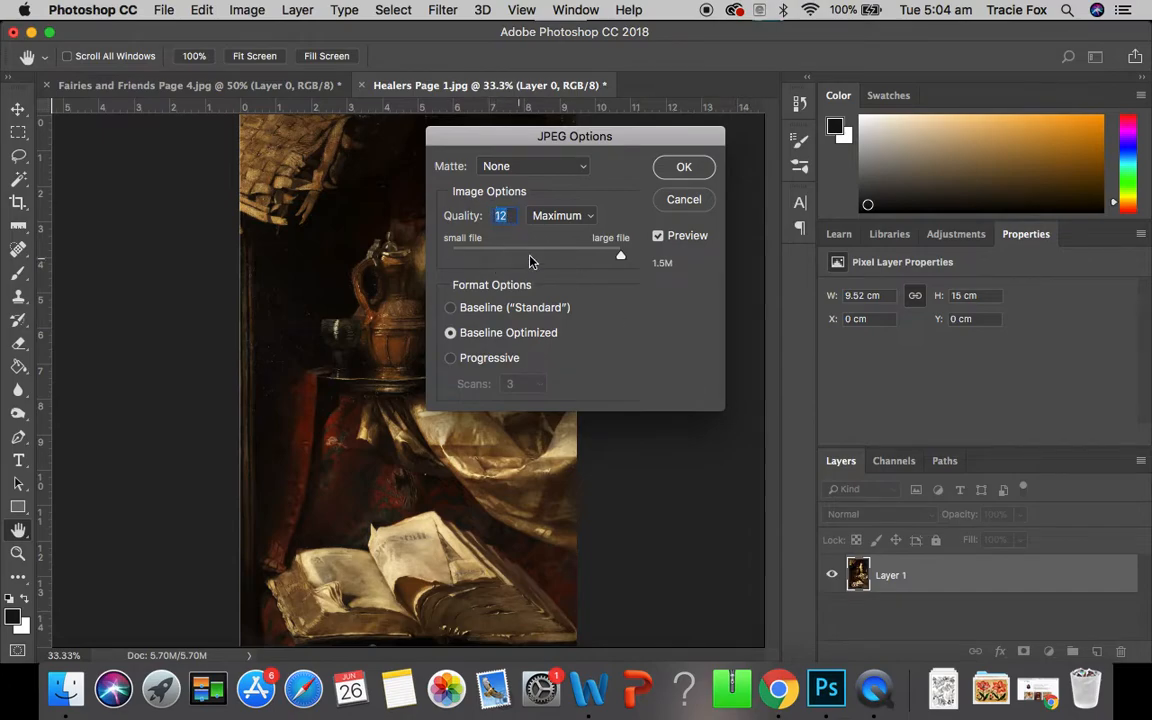
mouse_move(588, 292)
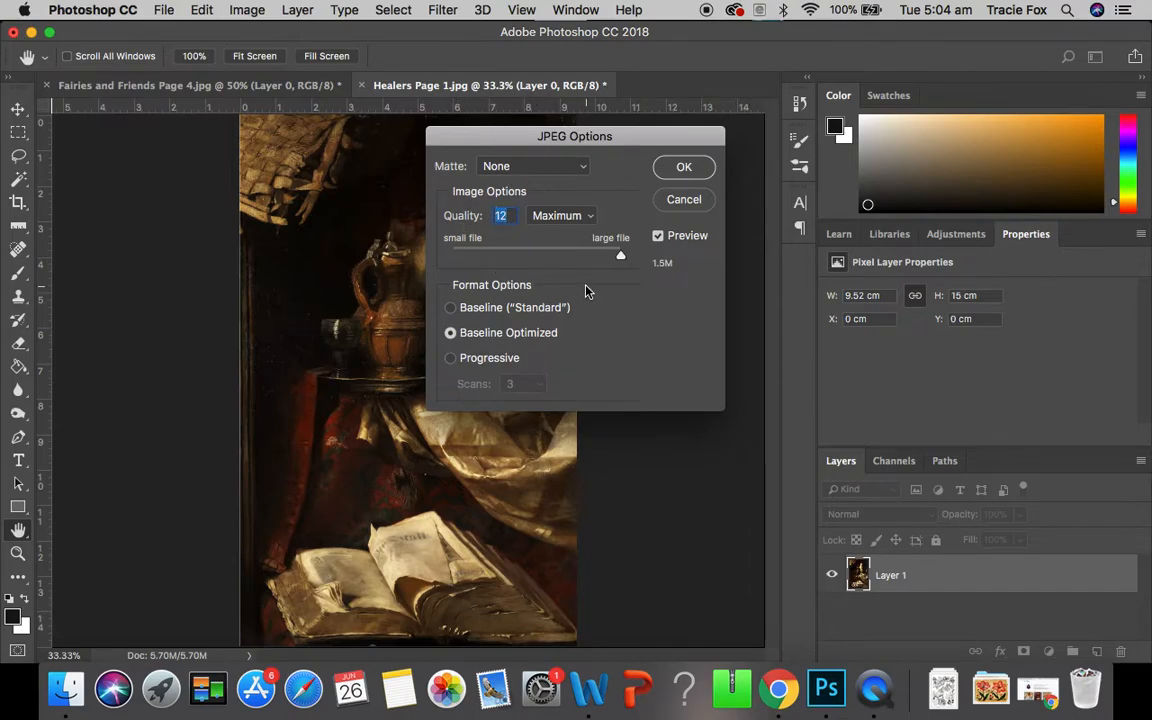
mouse_move(620, 258)
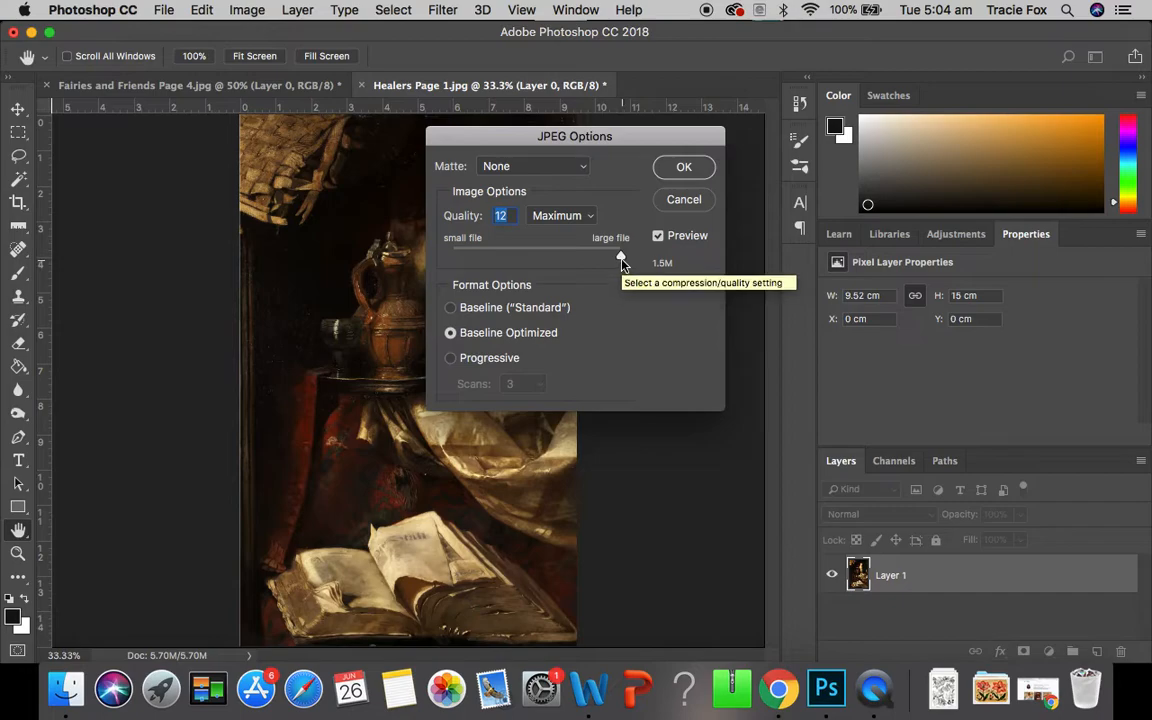
Accept JPEG quality 12 (Maximum) to finish saving Healers cropped.jpg
left_click(684, 166)
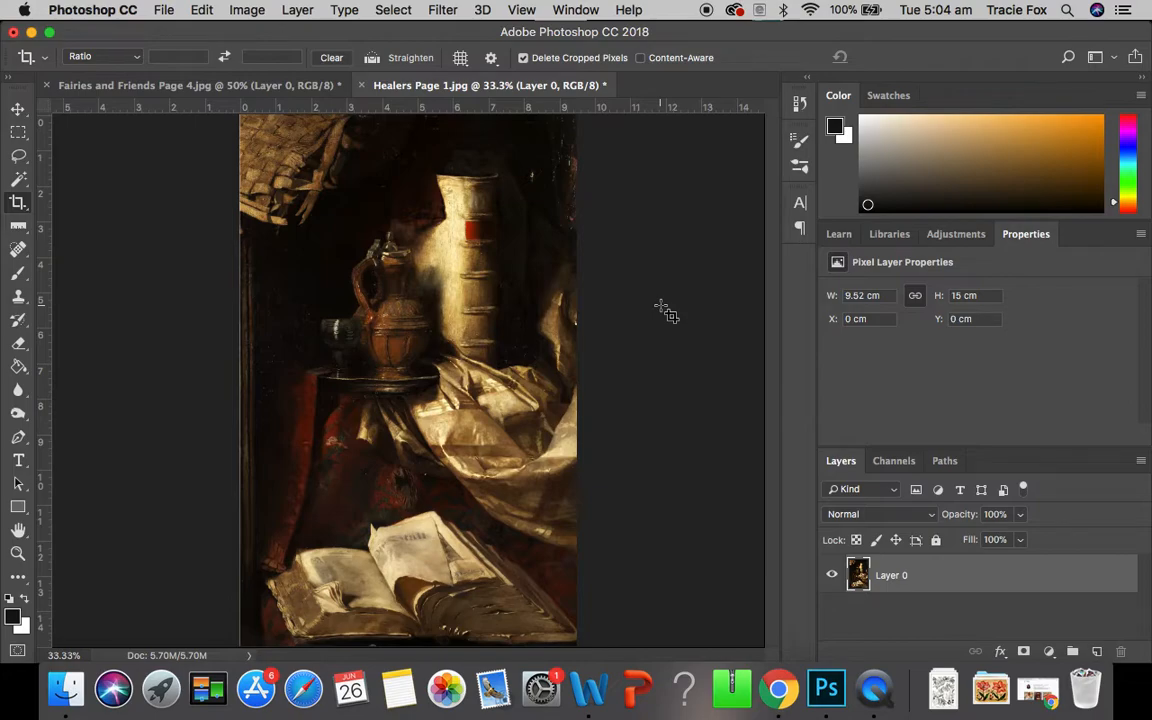
mouse_move(488, 288)
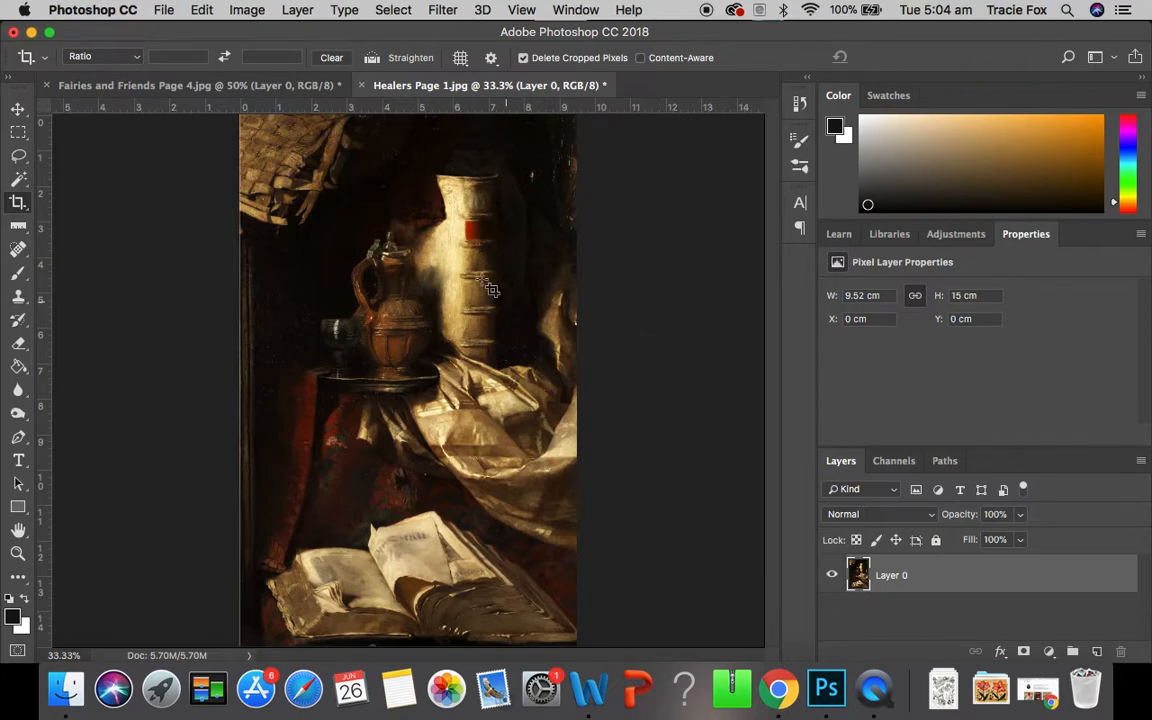
mouse_move(670, 350)
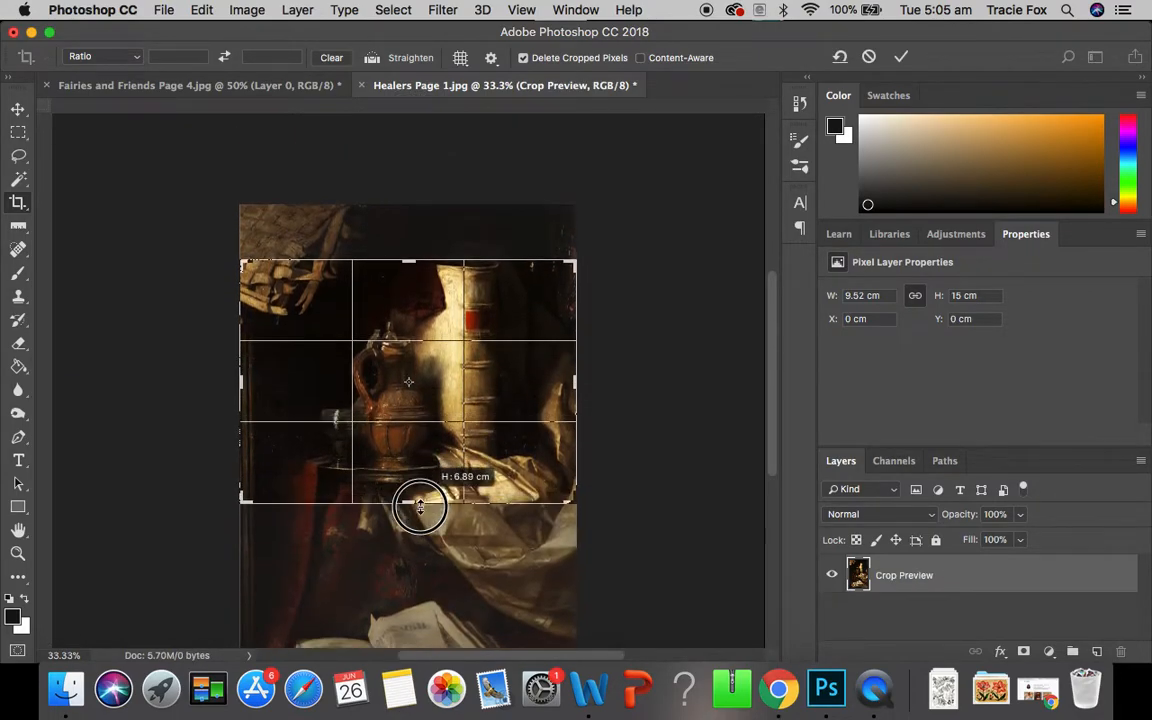
Crop again to a close-up of the jug and stacked book spines, cutting off the open book
left_click_drag(420, 504, 556, 384)
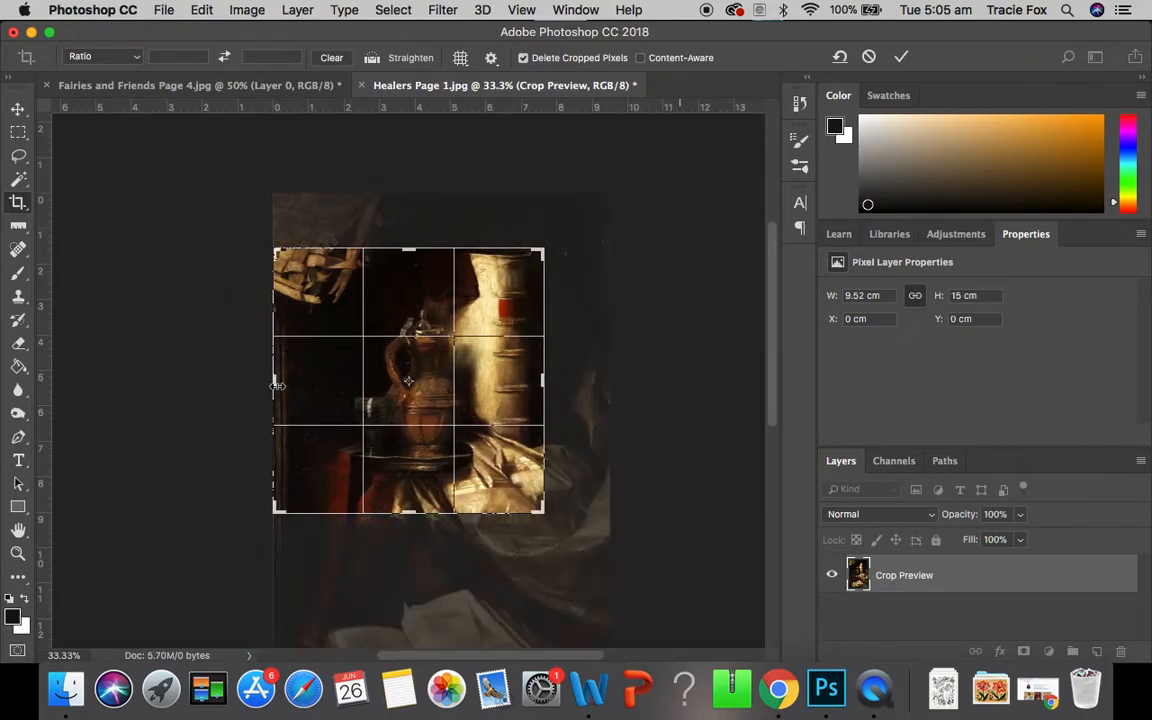
left_click_drag(276, 386, 316, 386)
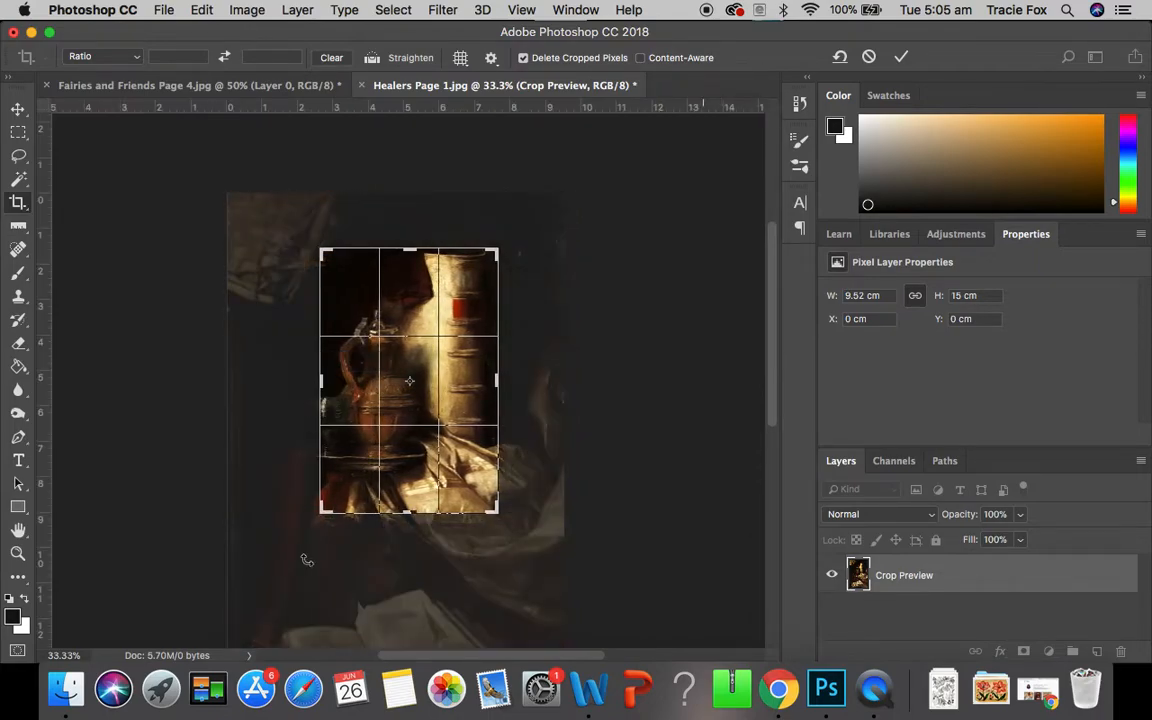
left_click(900, 56)
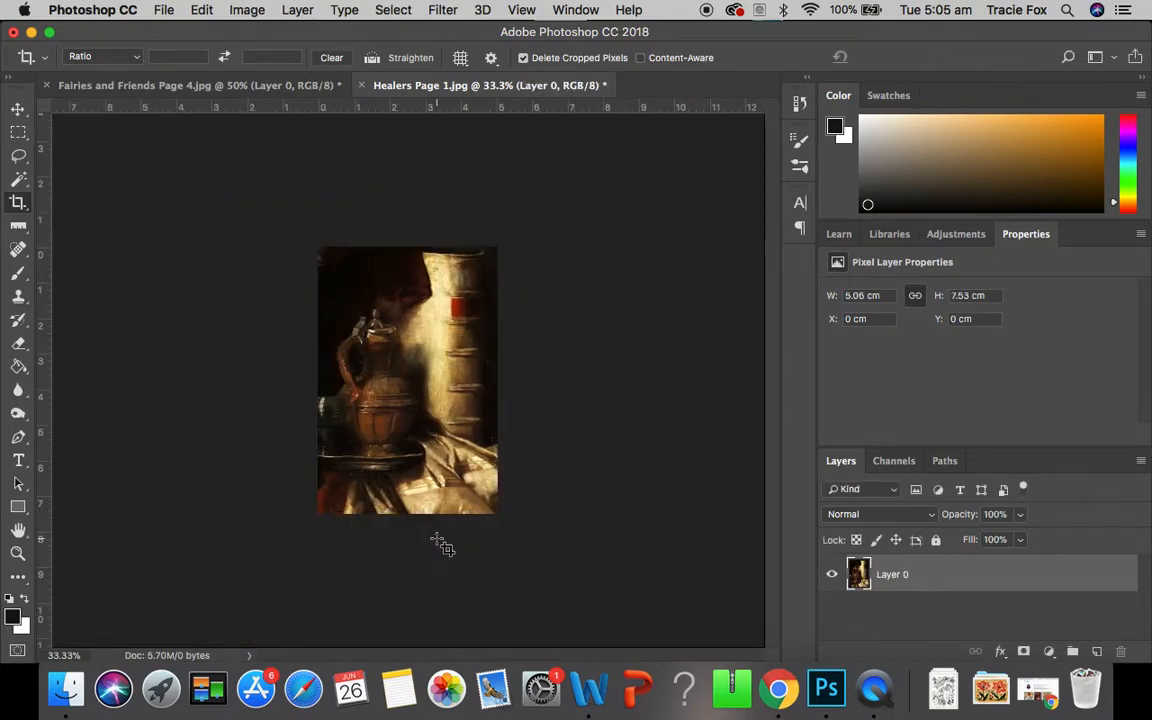